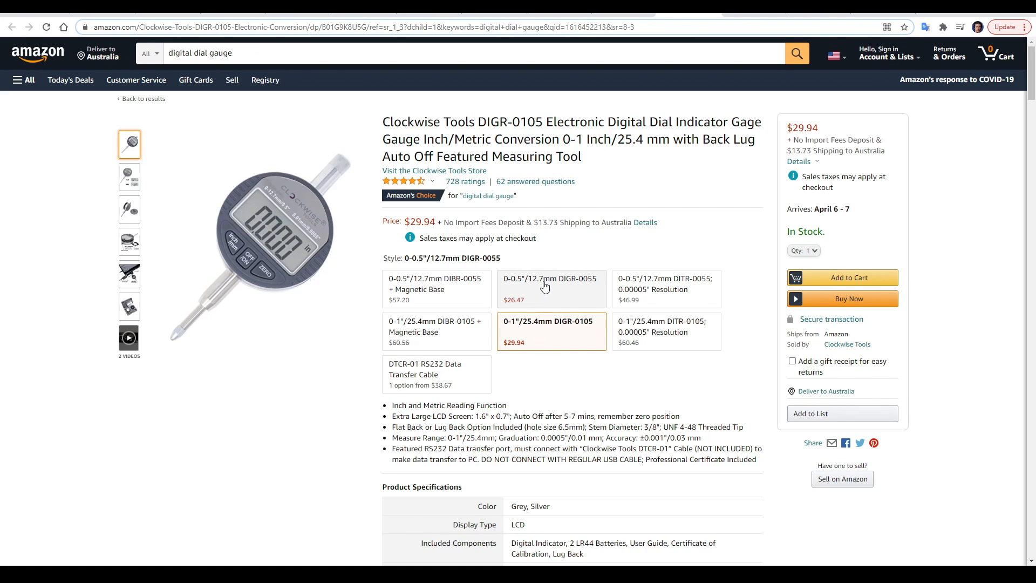
left_click(436, 331)
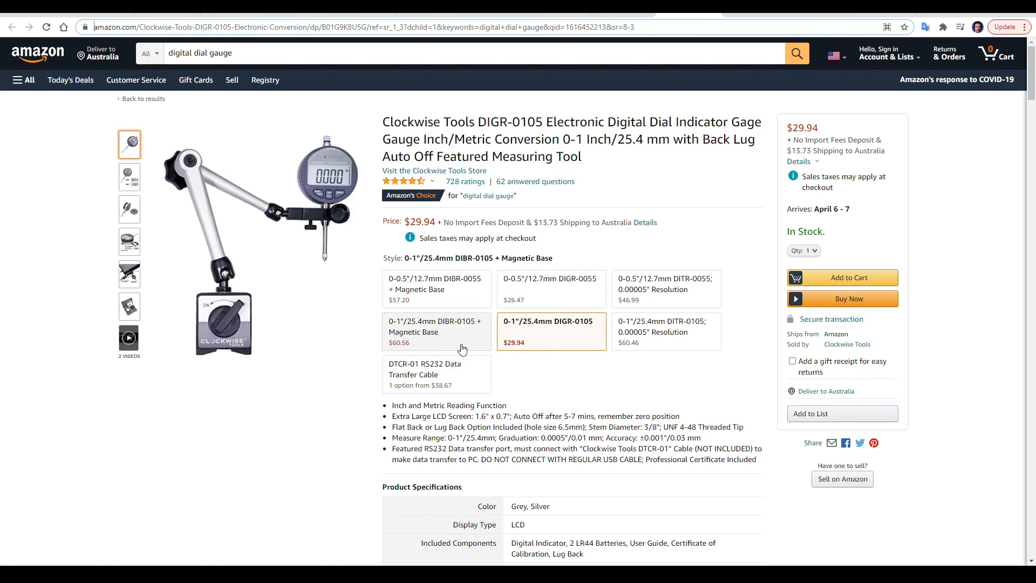